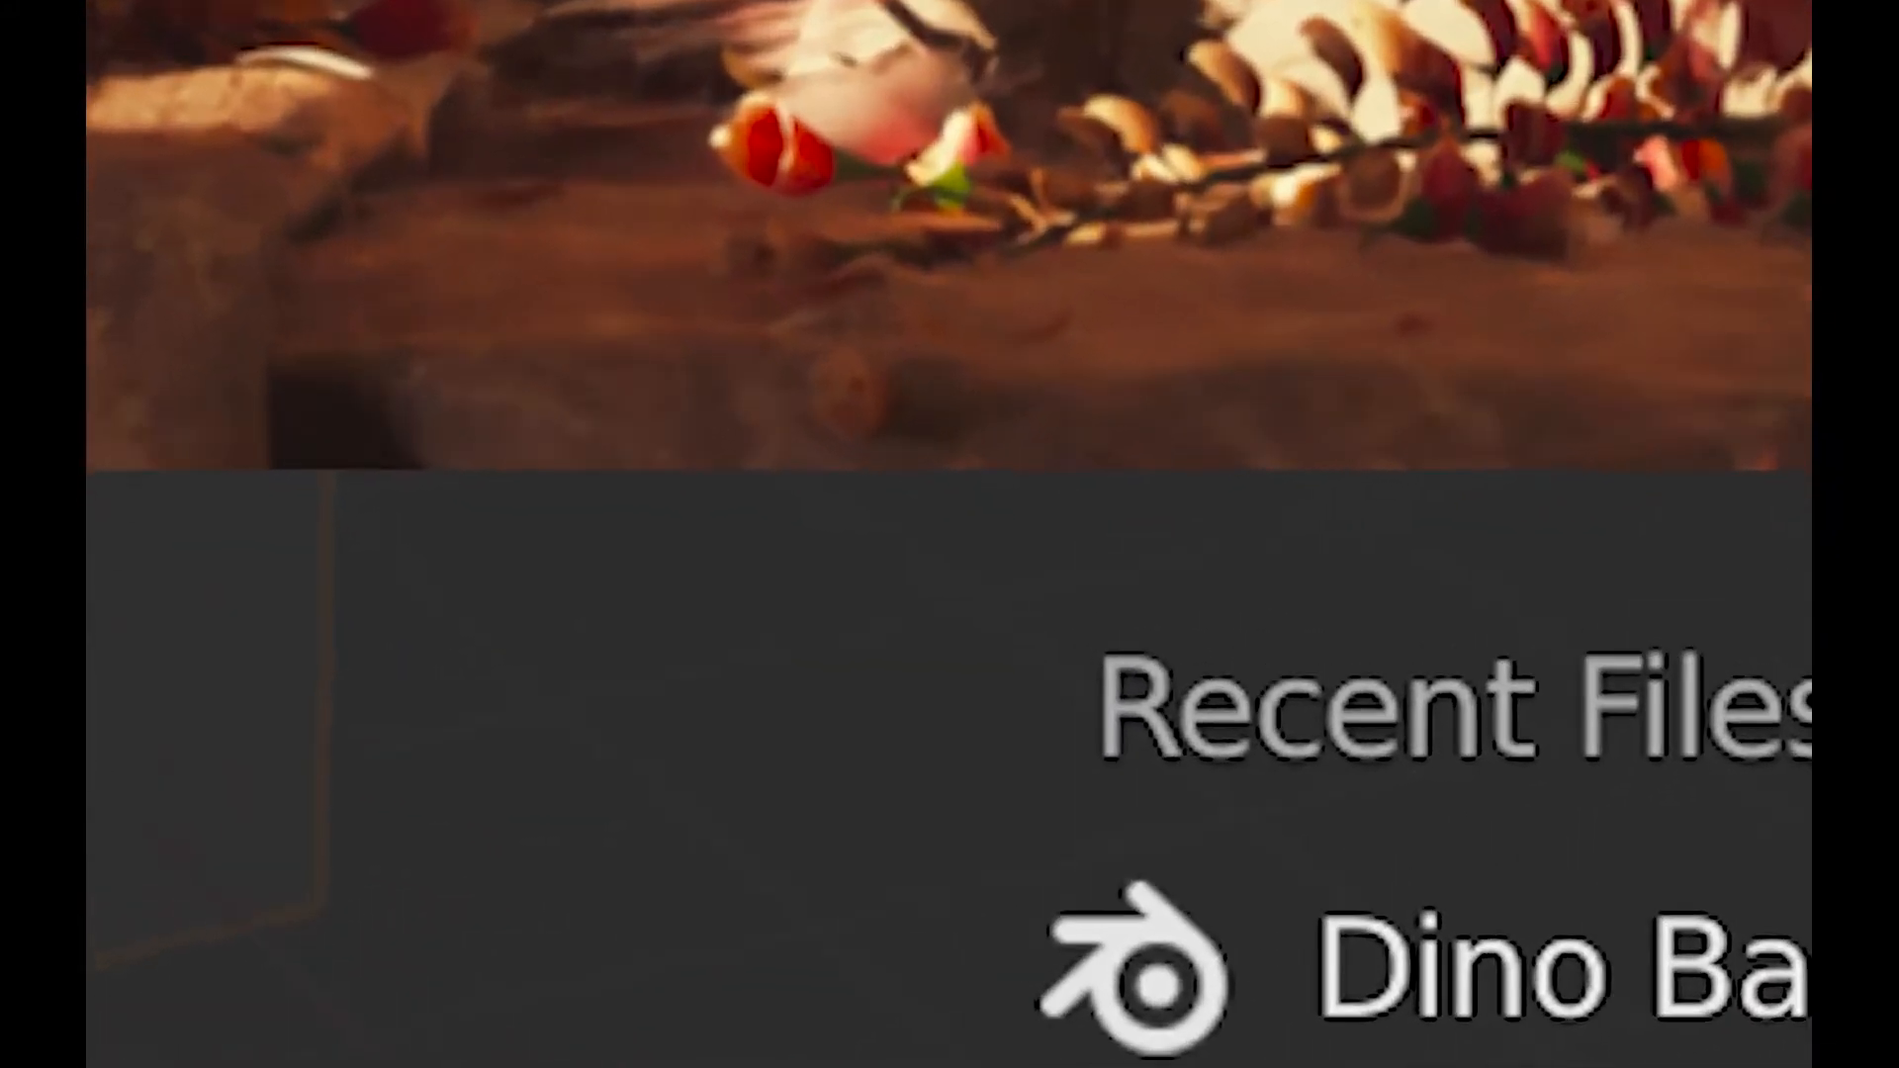
# Close the recent-files splash screen to reach the default cube scene
pyautogui.click(295, 95)
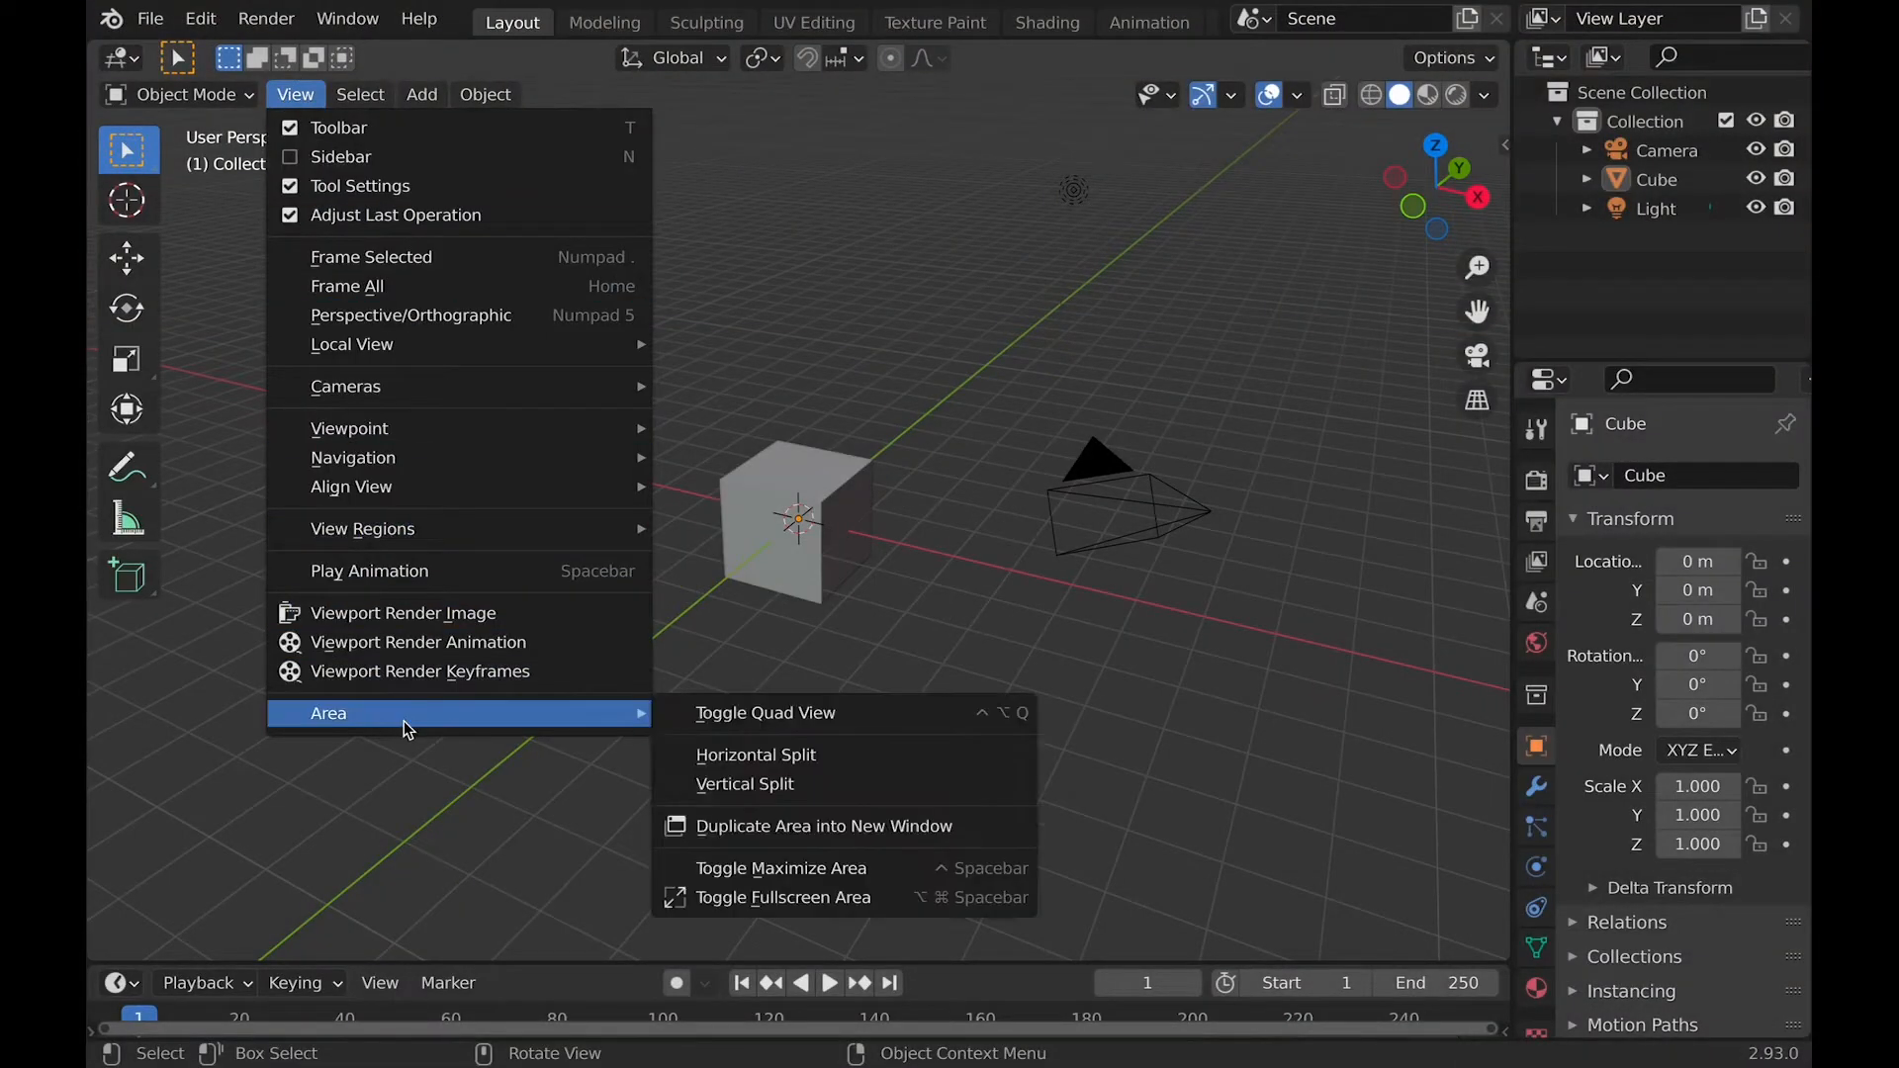
pyautogui.moveTo(800, 867)
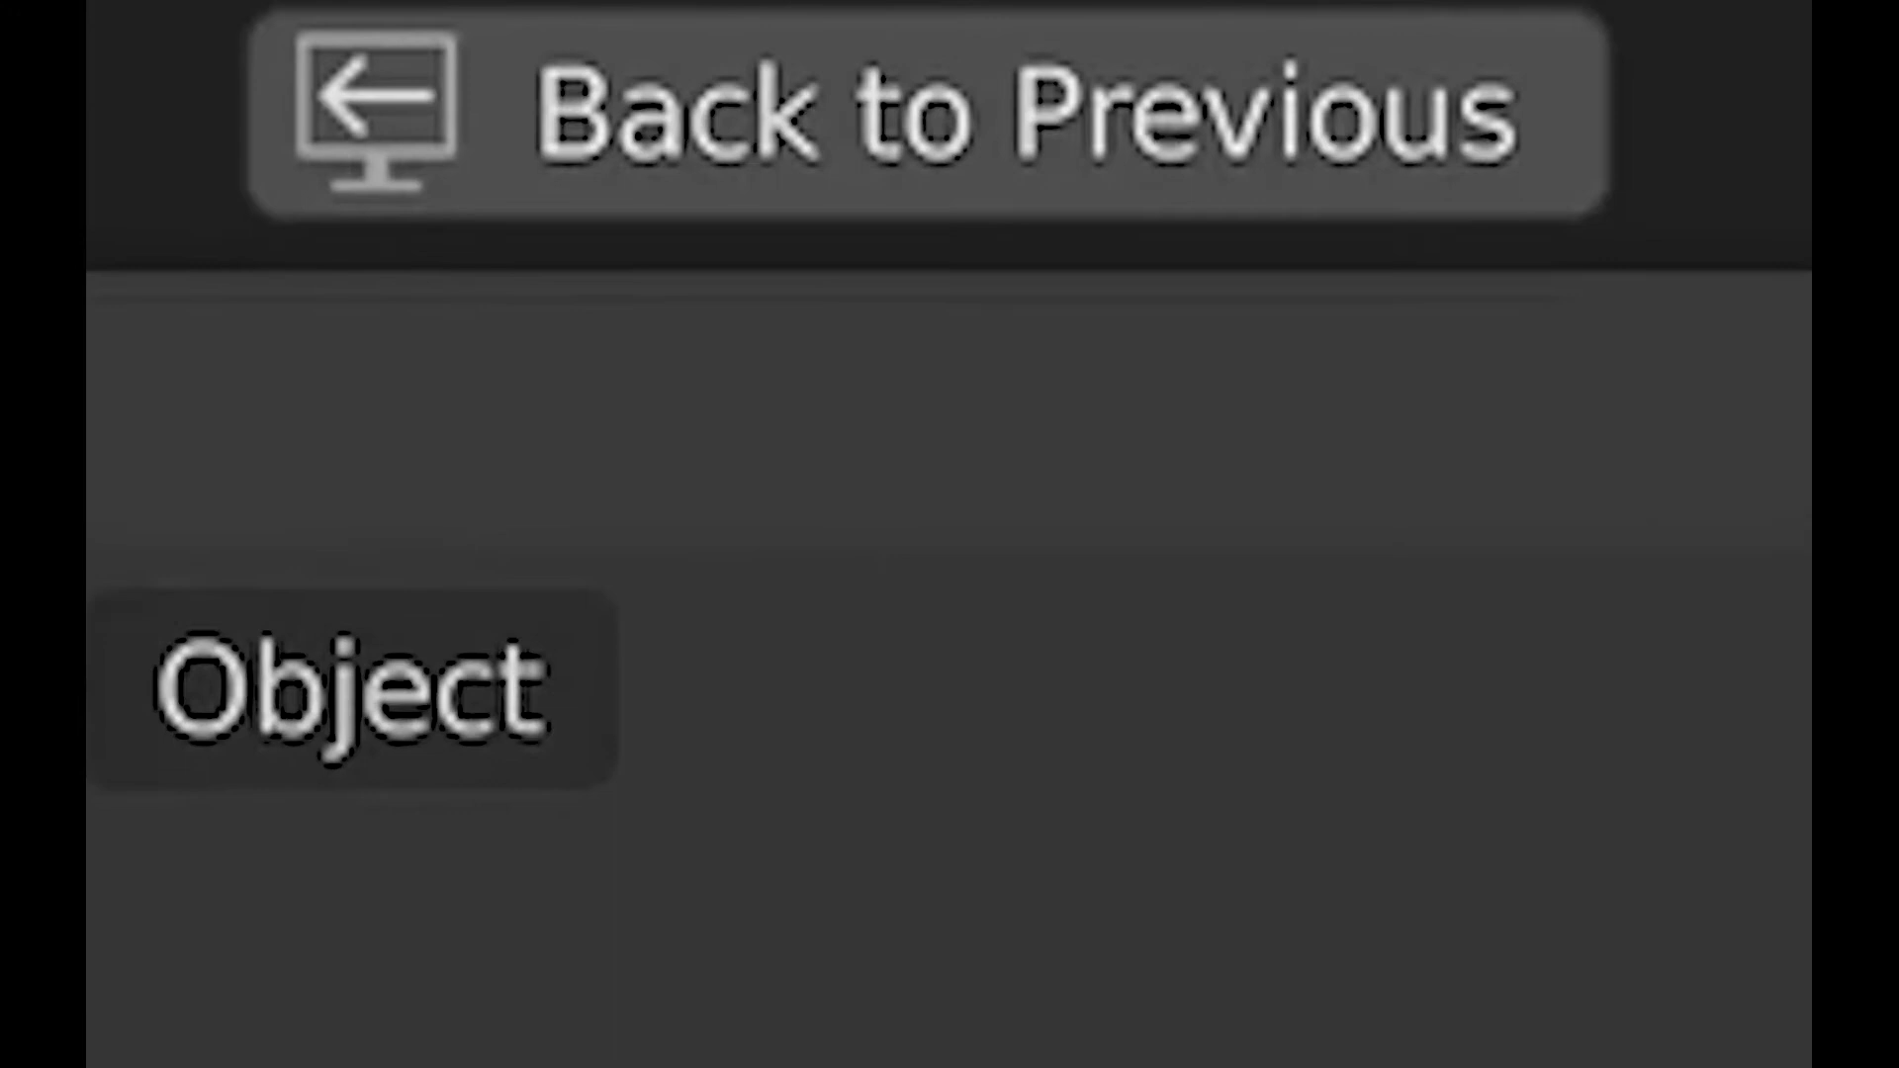
pyautogui.click(560, 18)
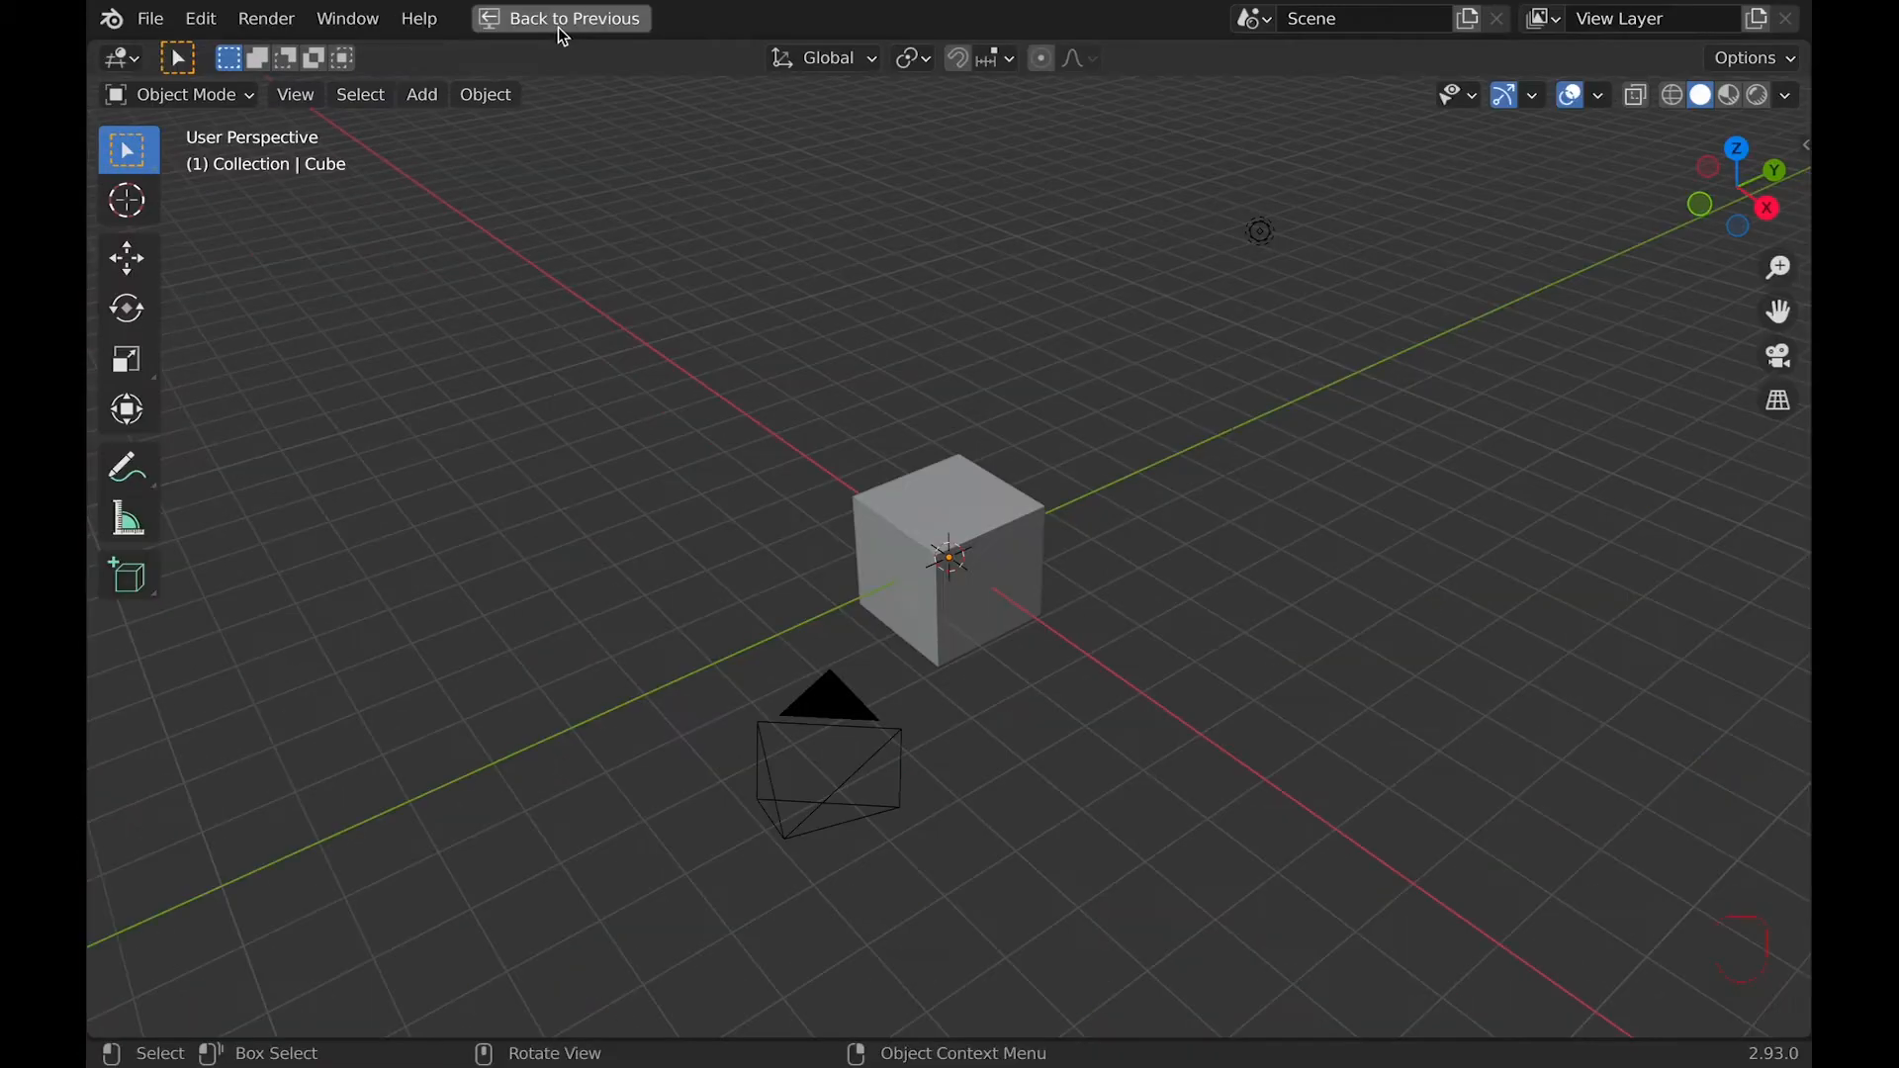
pyautogui.click(560, 17)
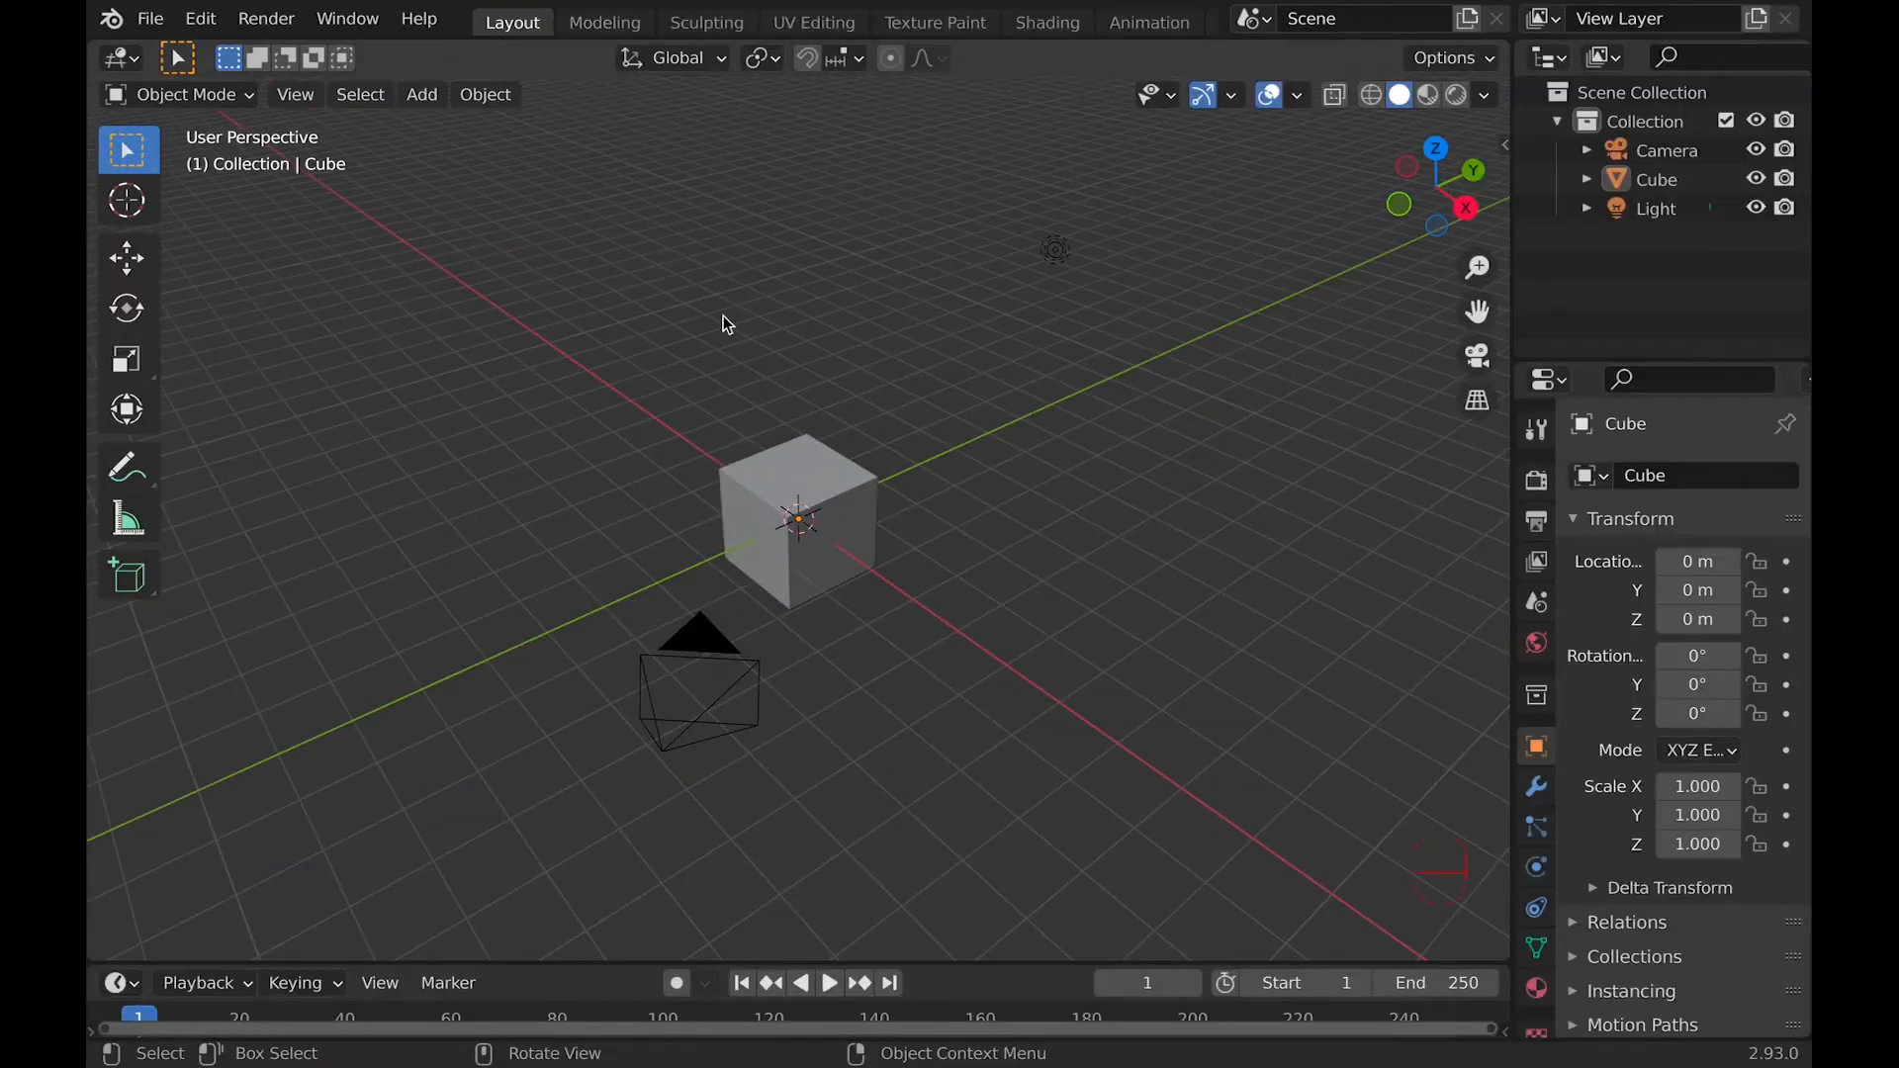
pyautogui.press('ctrl+space')
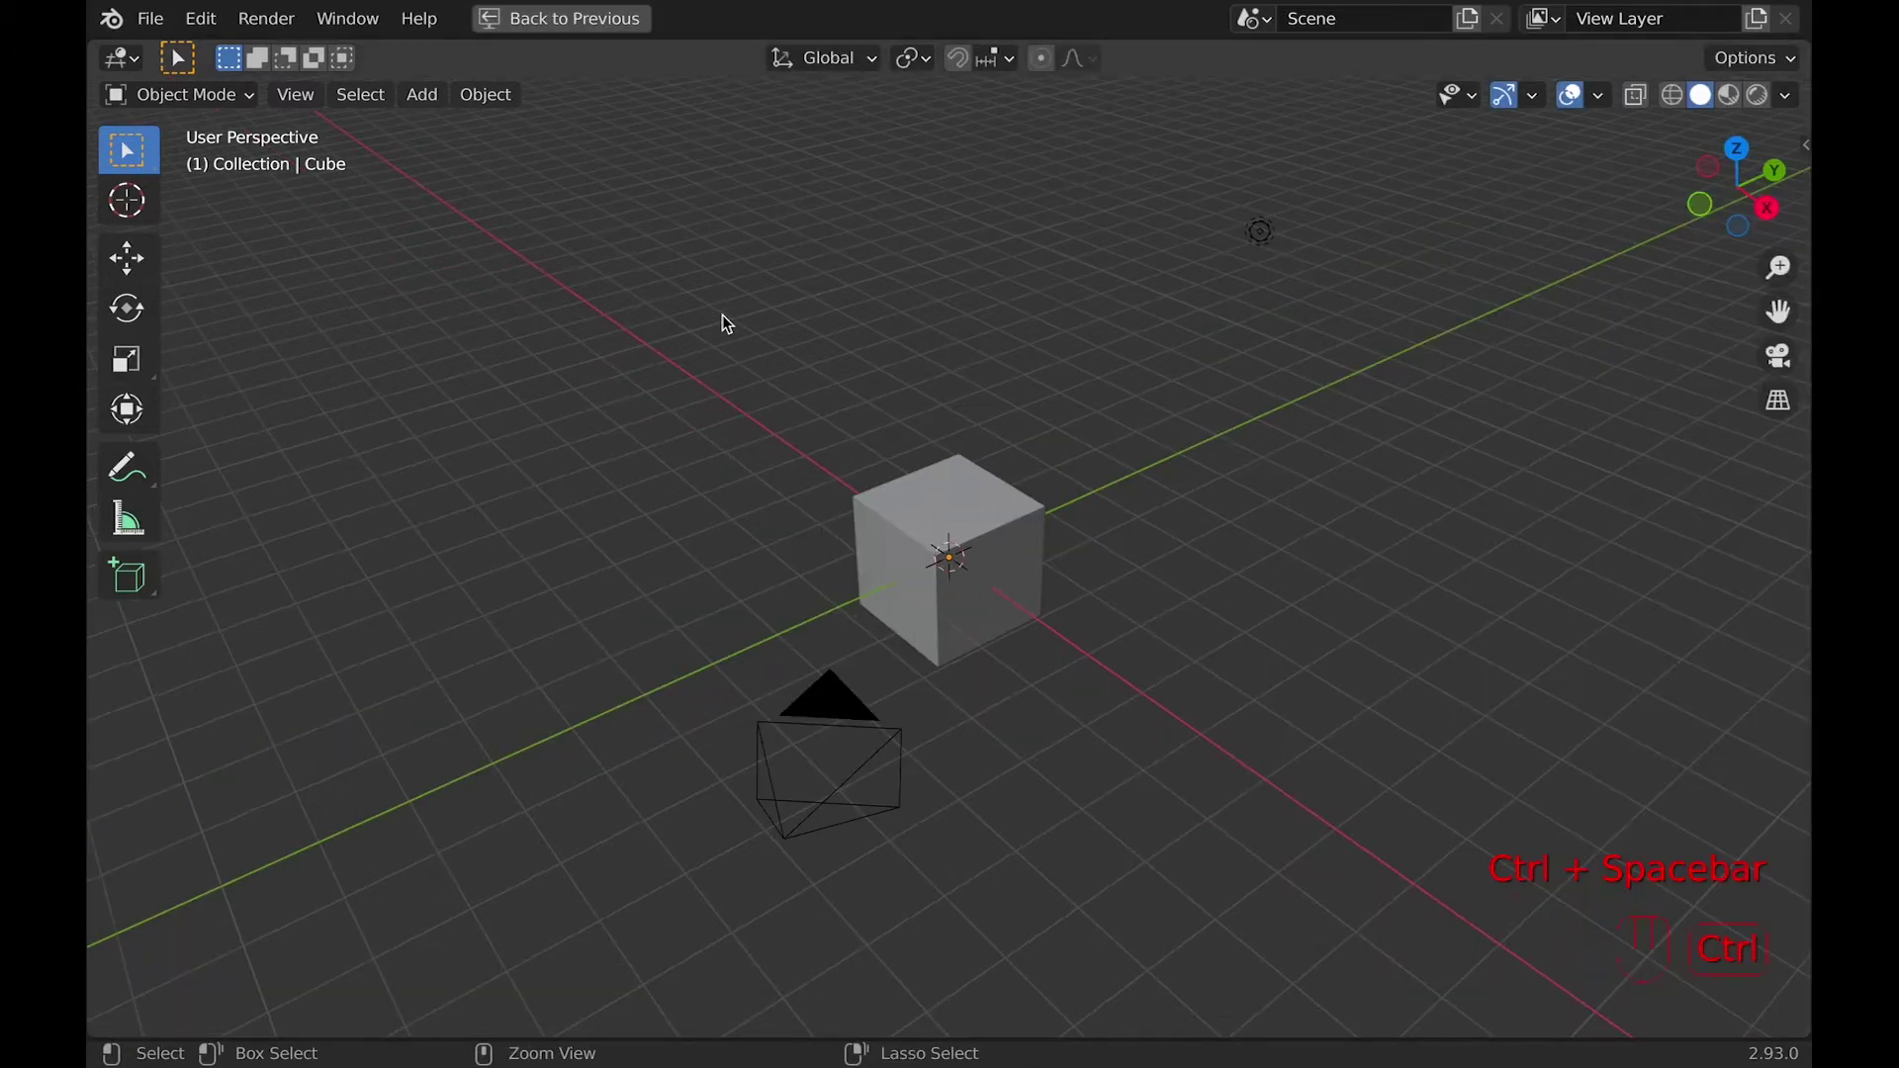
pyautogui.press('ctrl+space')
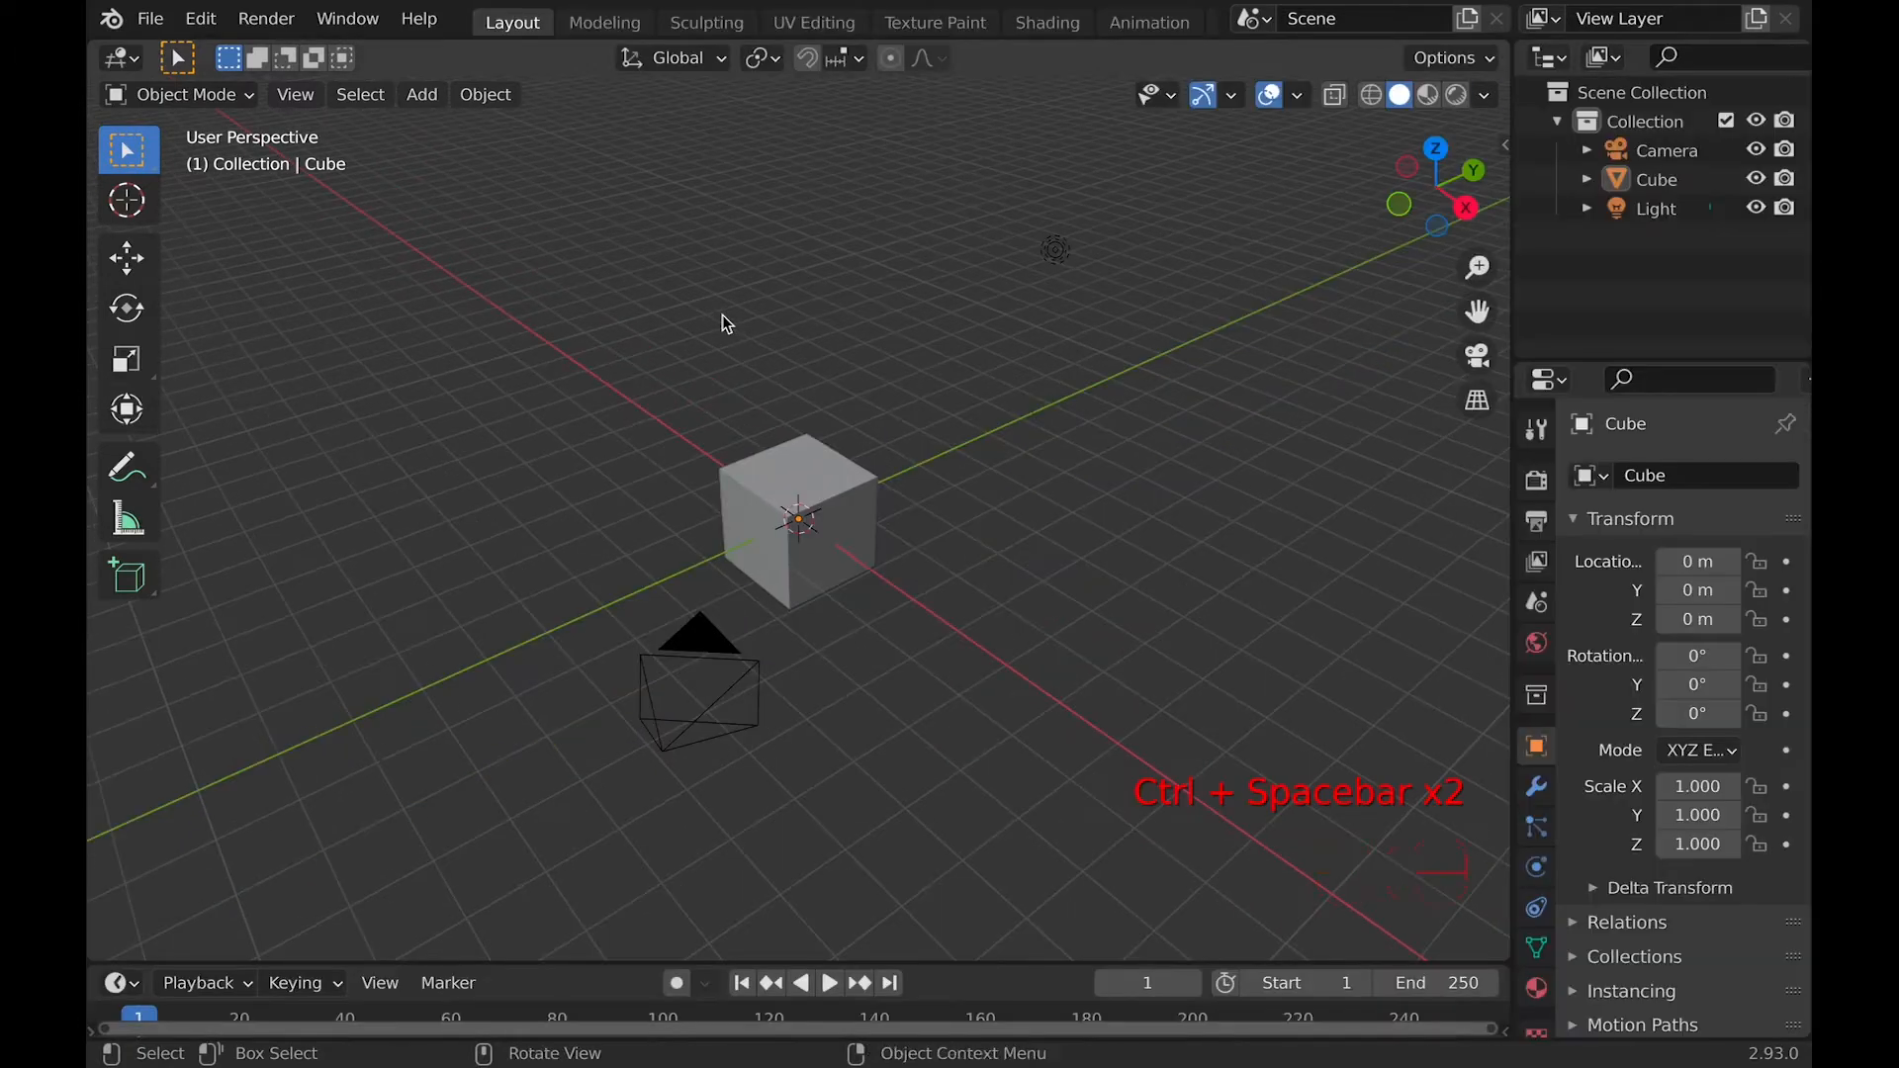
pyautogui.moveTo(1381, 512)
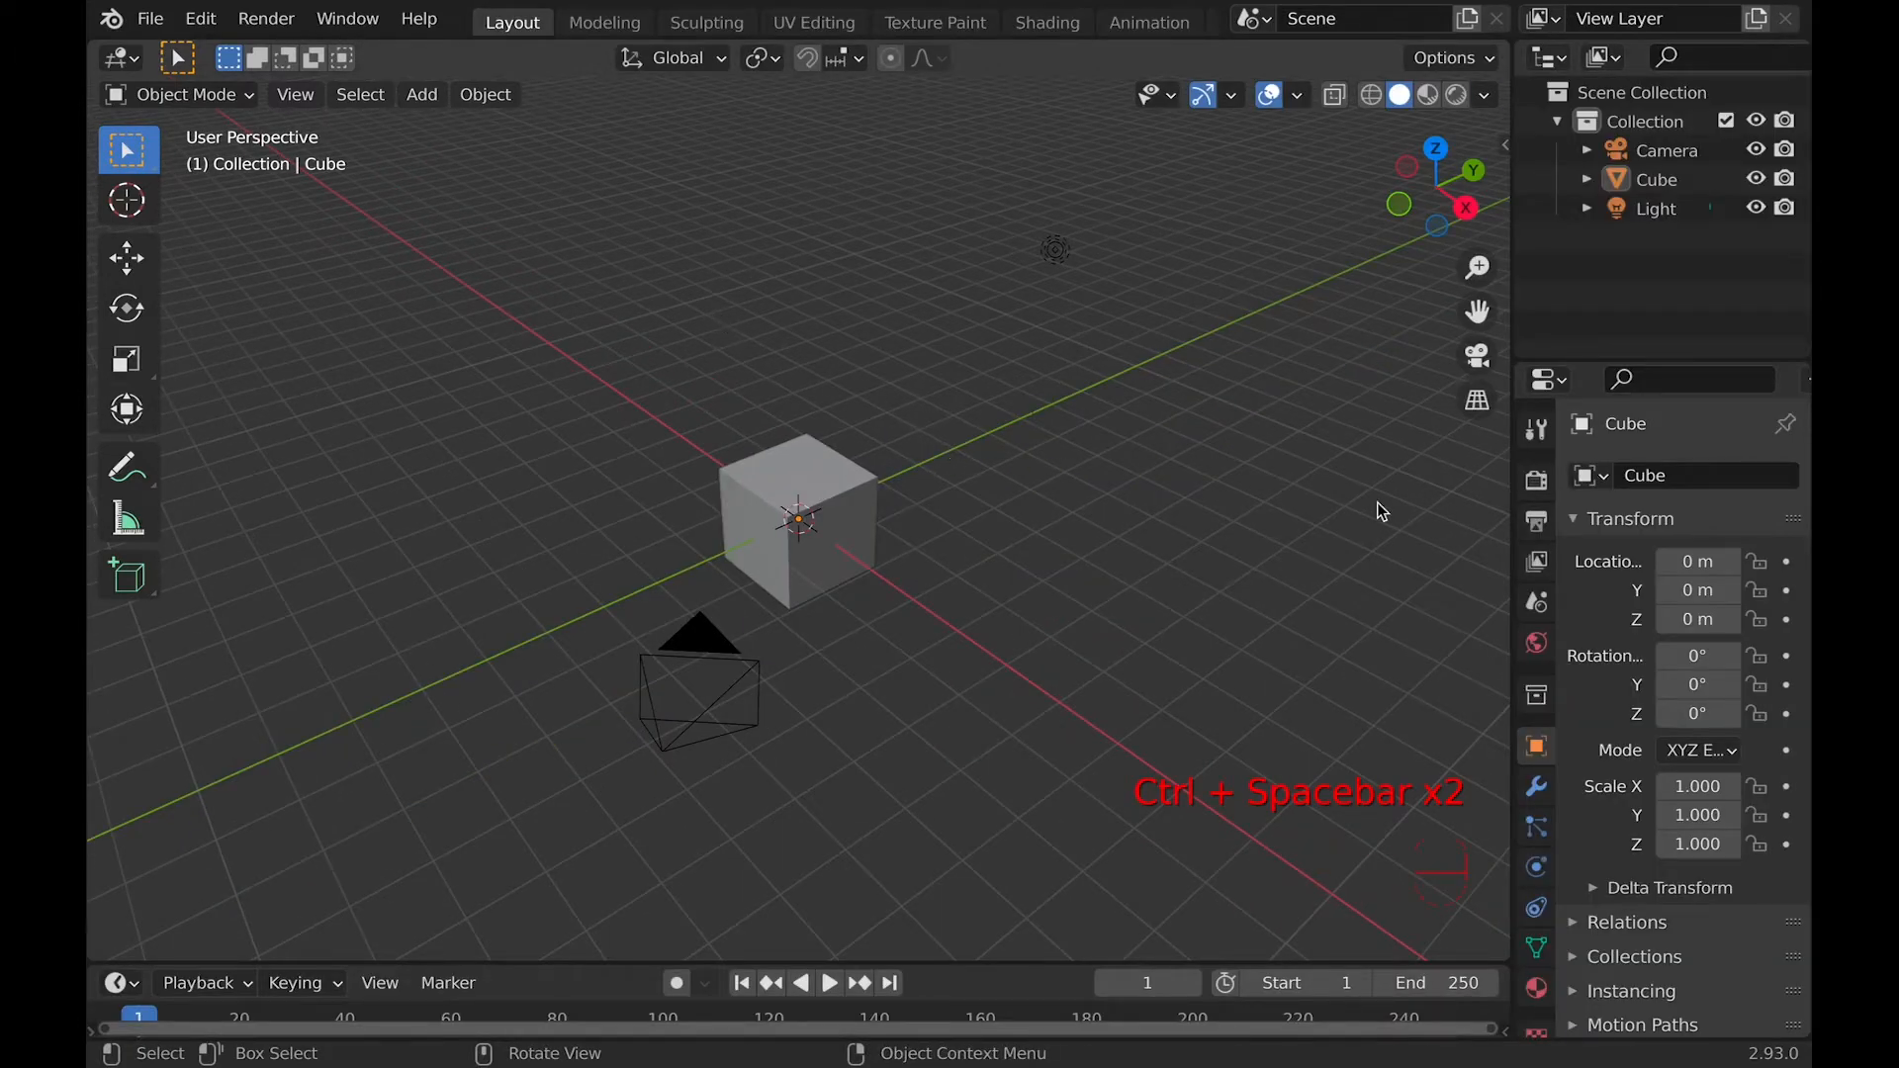
pyautogui.press('ctrl+space')
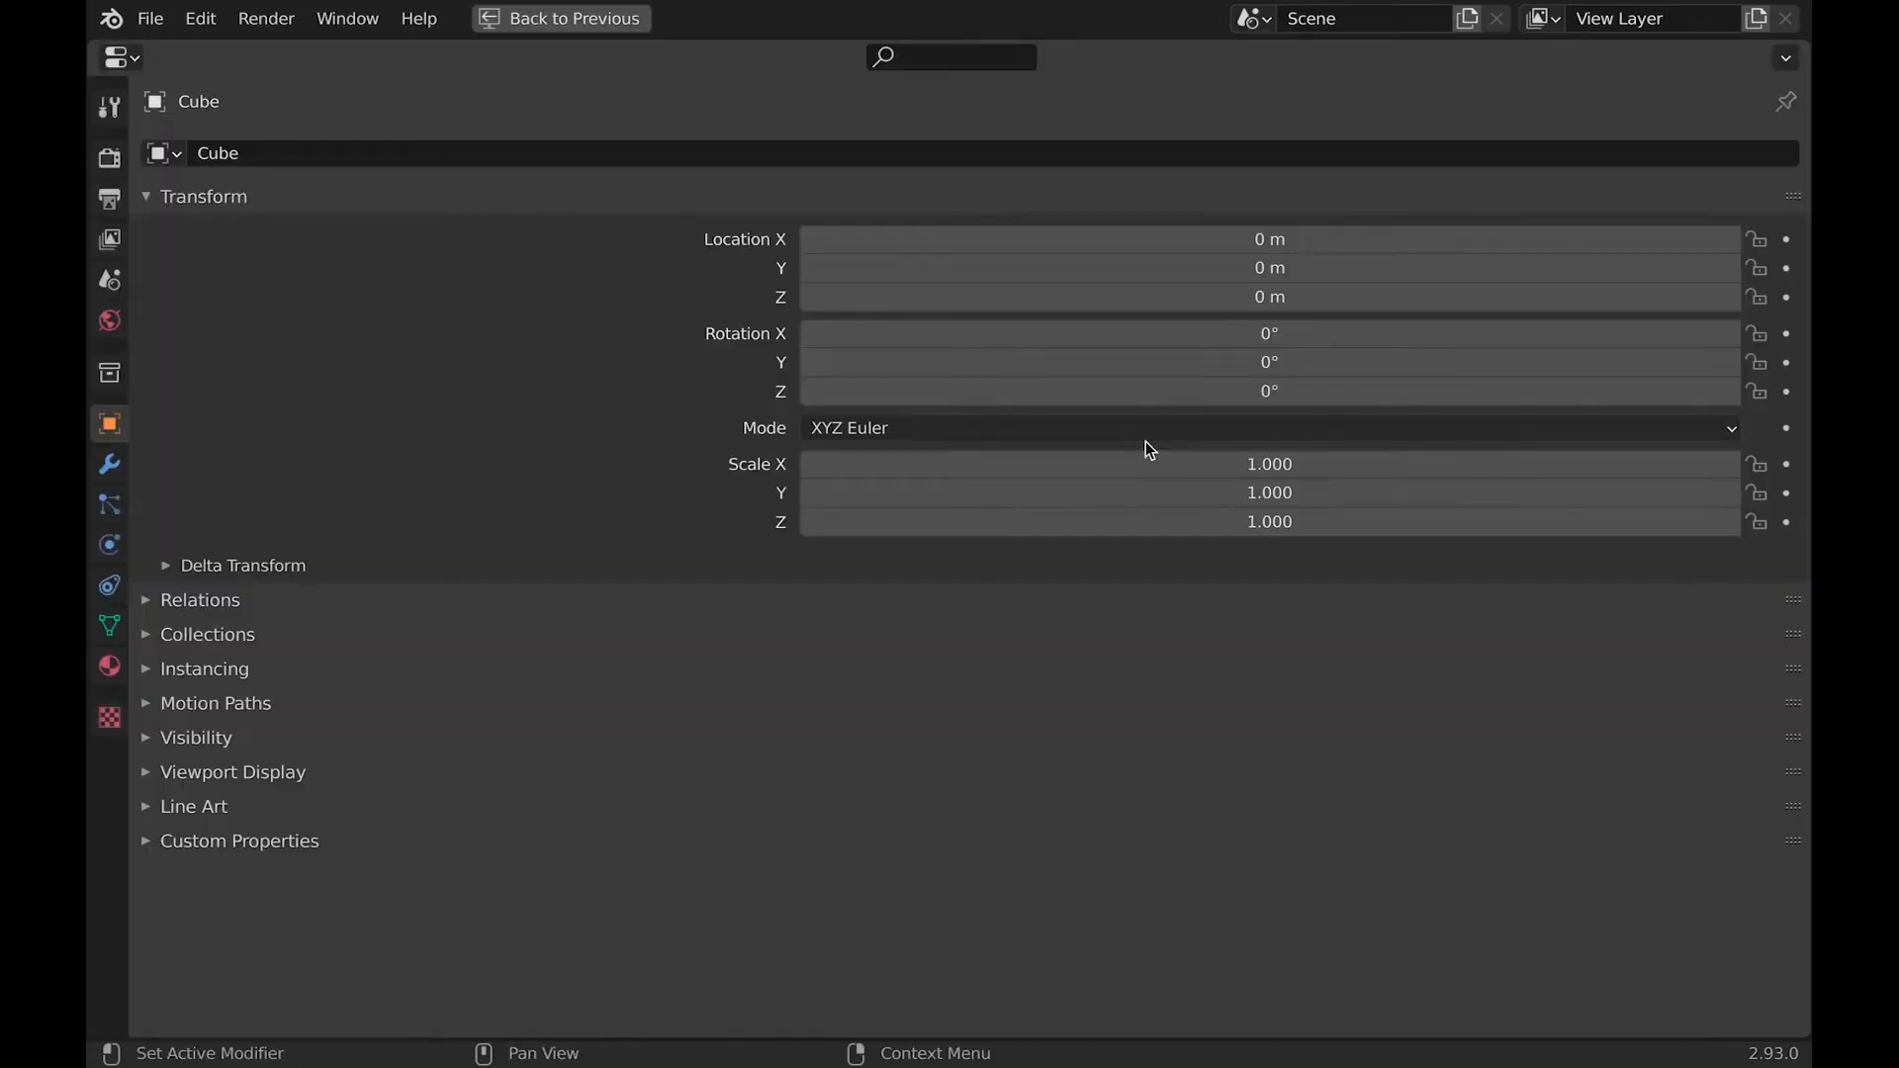
pyautogui.click(116, 58)
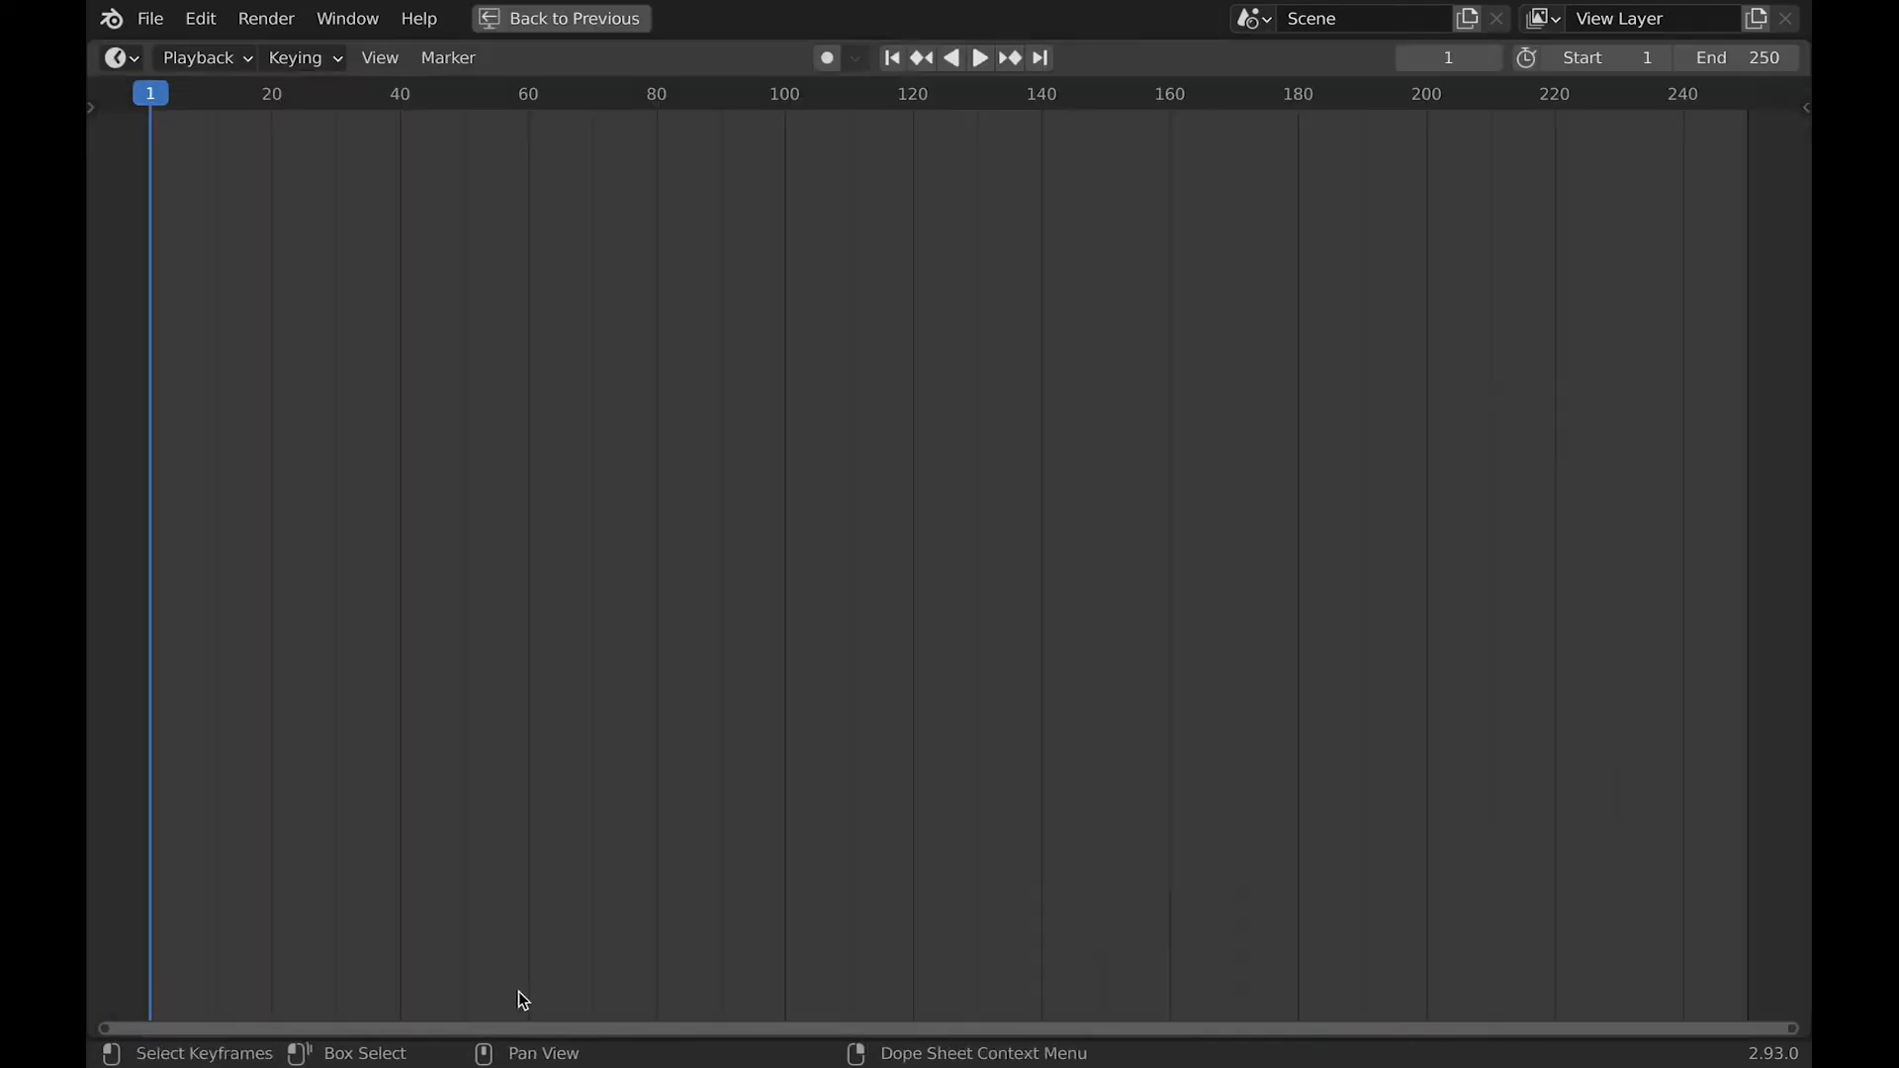
pyautogui.press('ctrl+space')
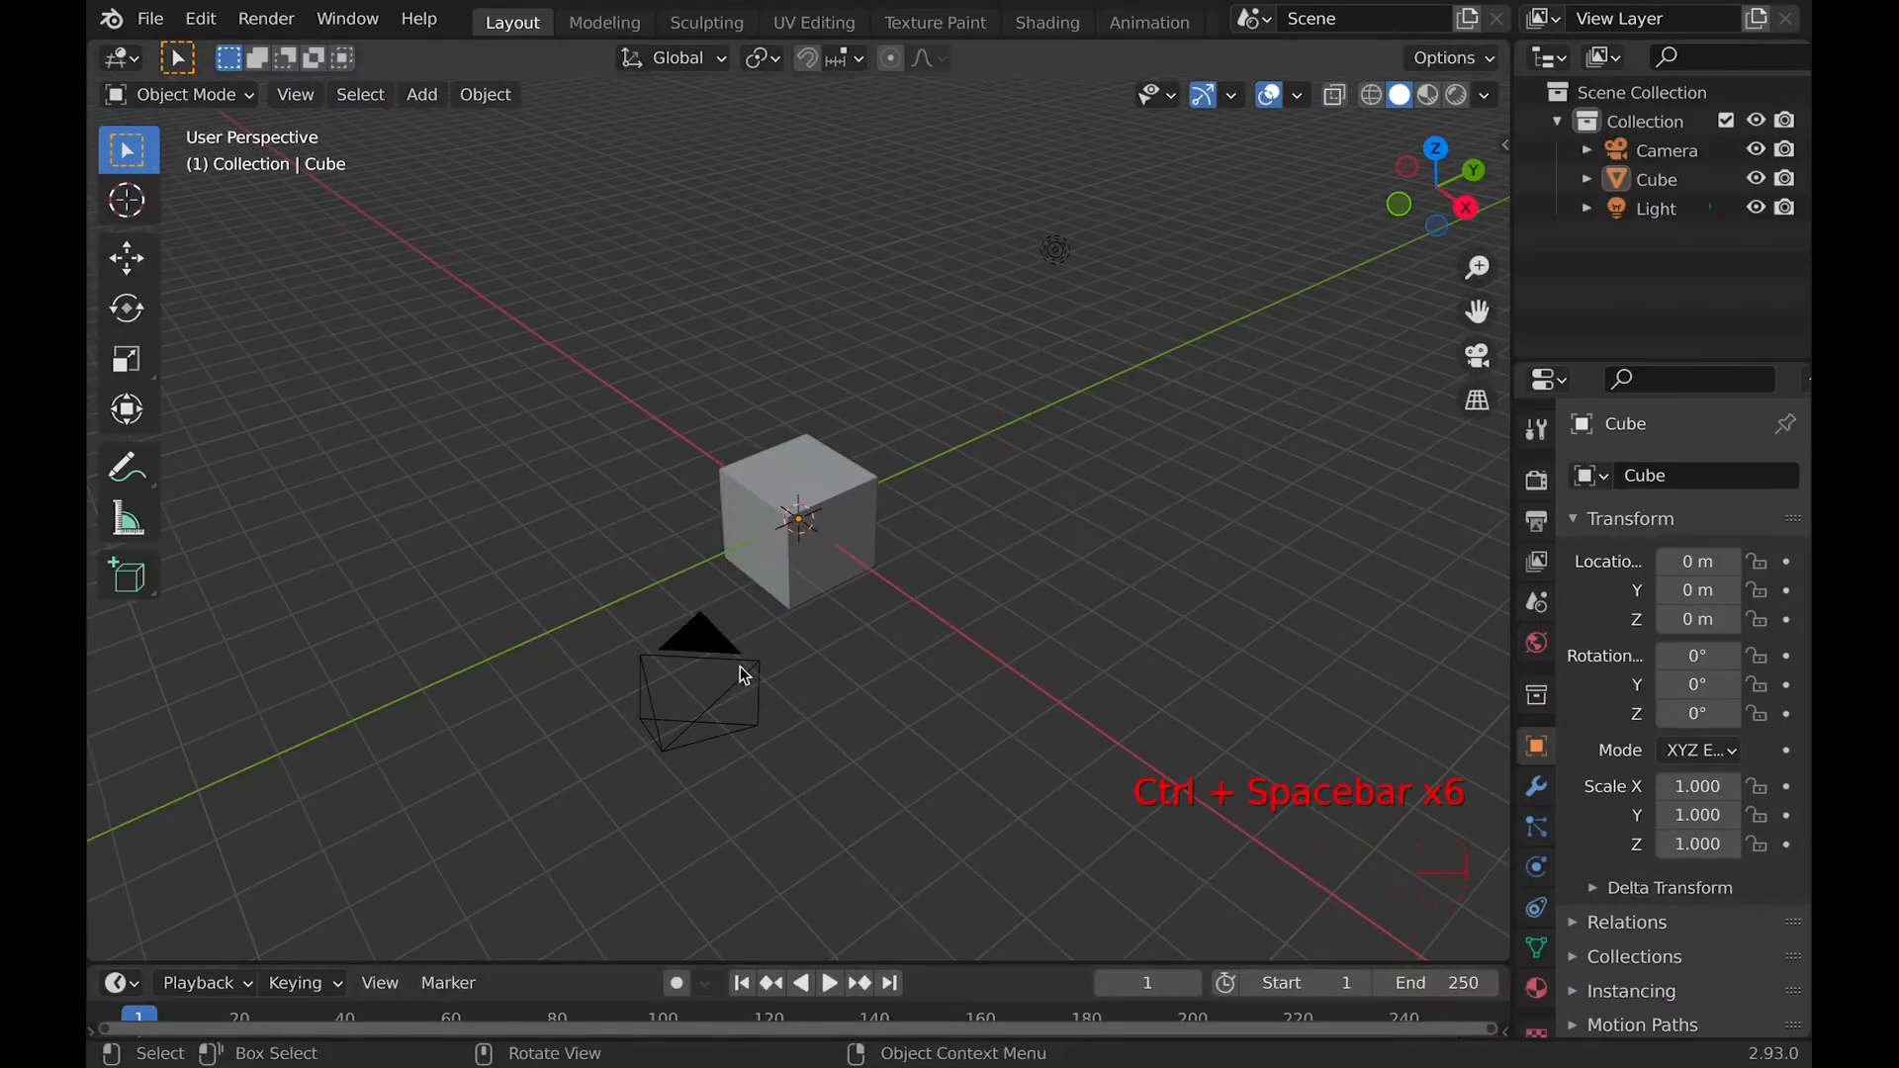
pyautogui.moveTo(750, 560)
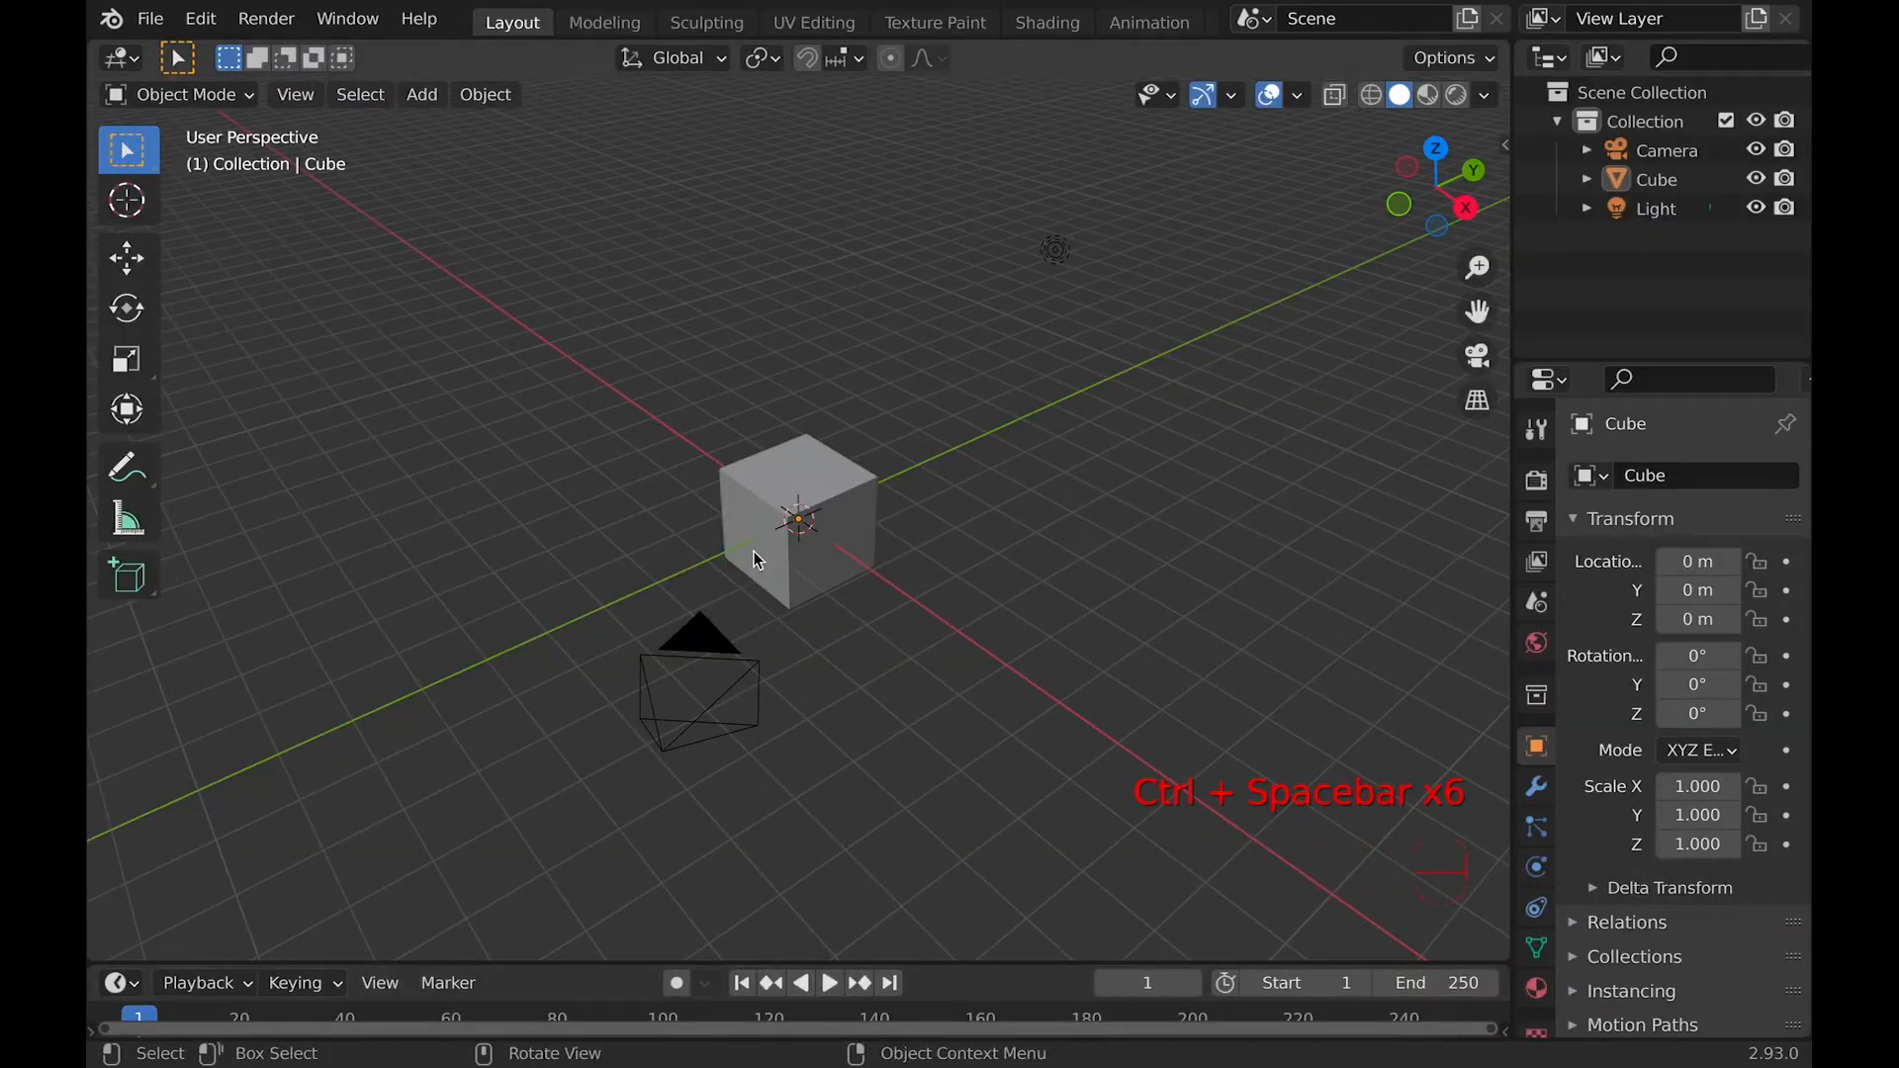
# Leave Blender and bring up the macOS Launchpad app grid with Ctrl+Space
pyautogui.press('ctrl+space')
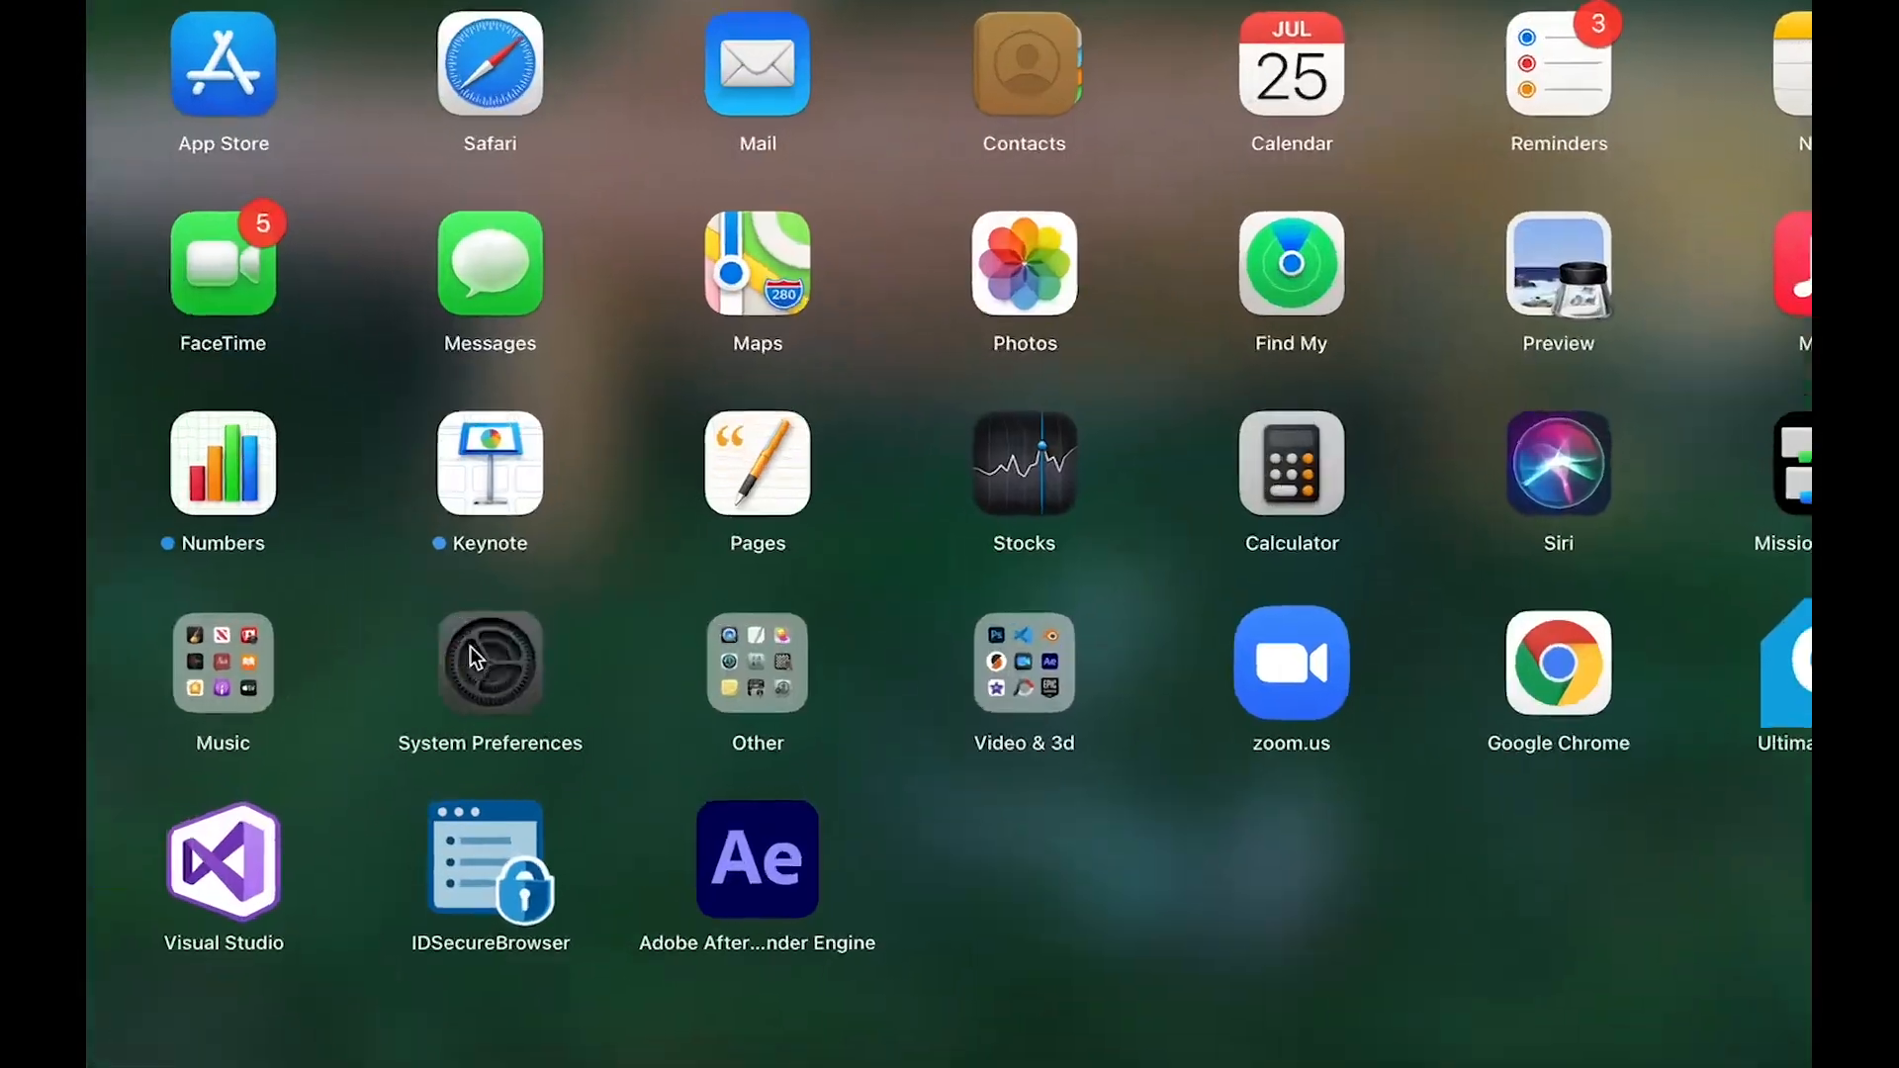
# Go to System Preferences Keyboard Shortcuts and select the Services category
pyautogui.click(490, 662)
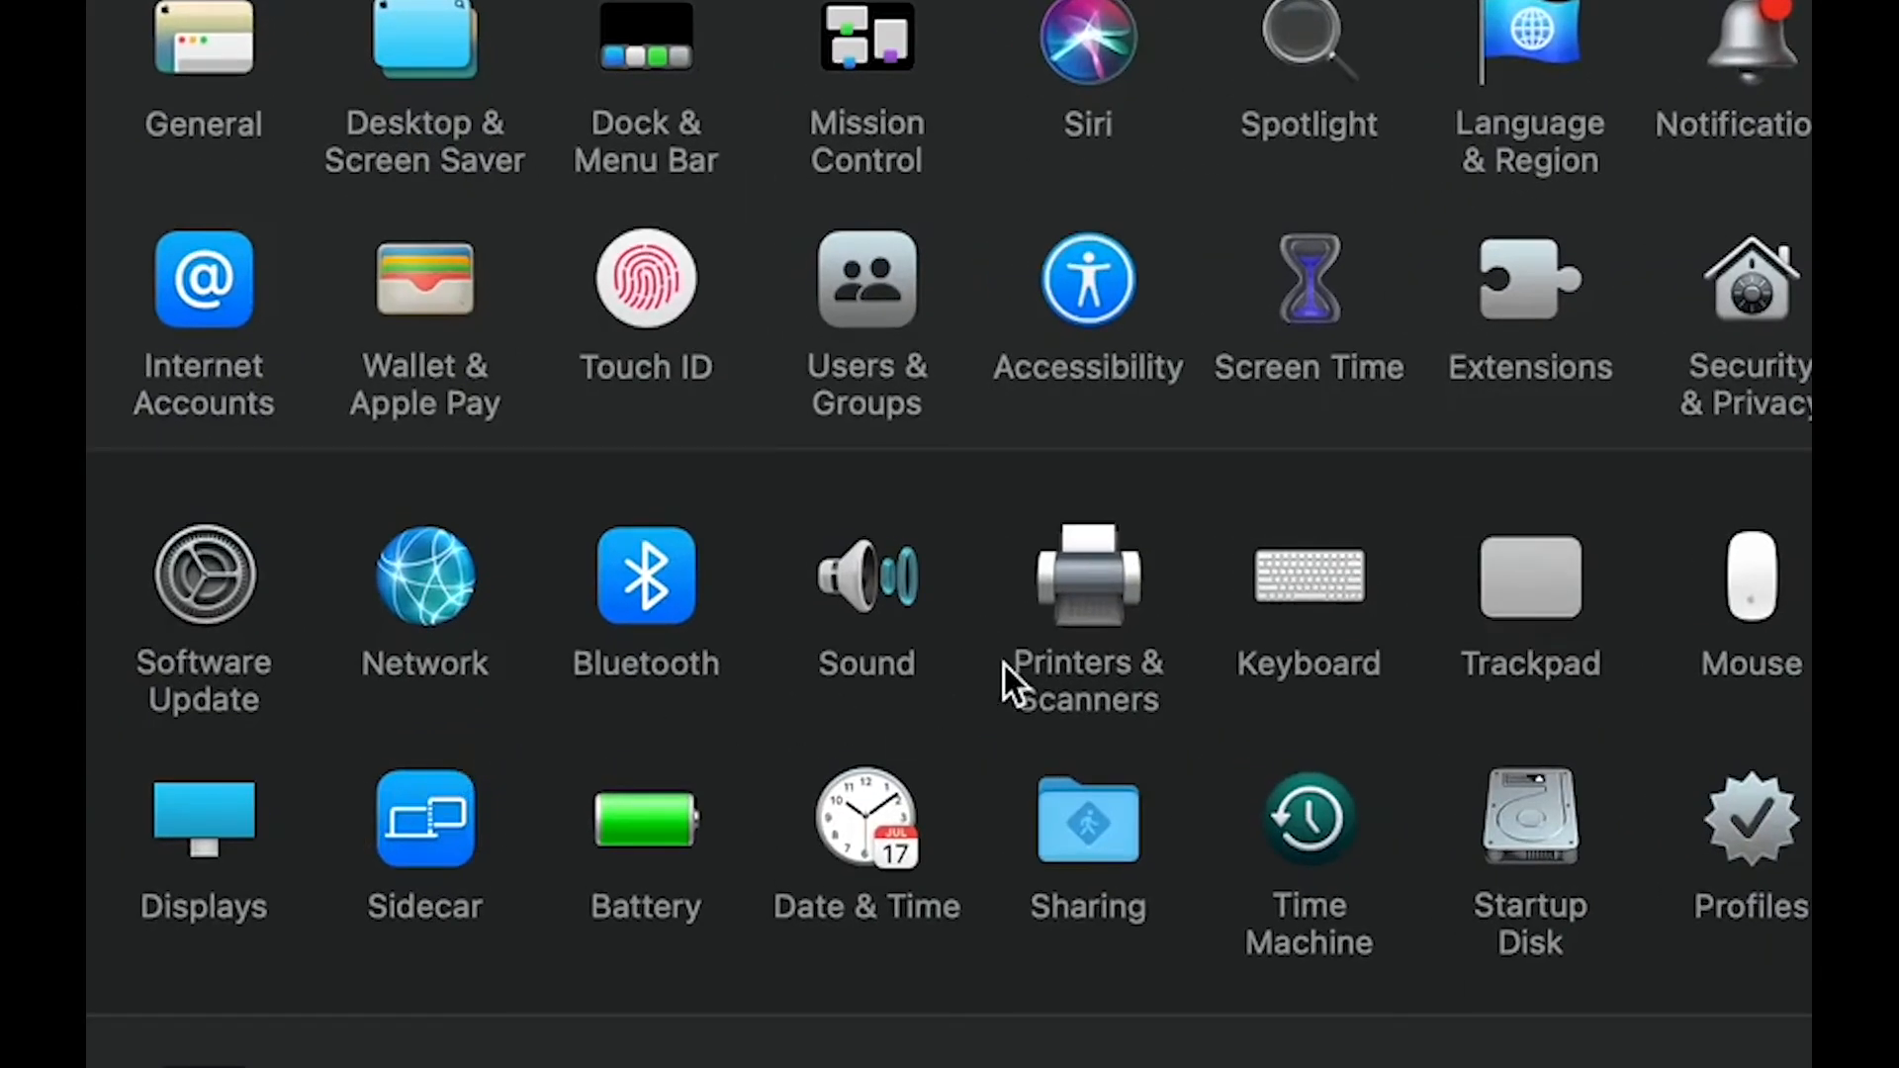
pyautogui.click(1308, 575)
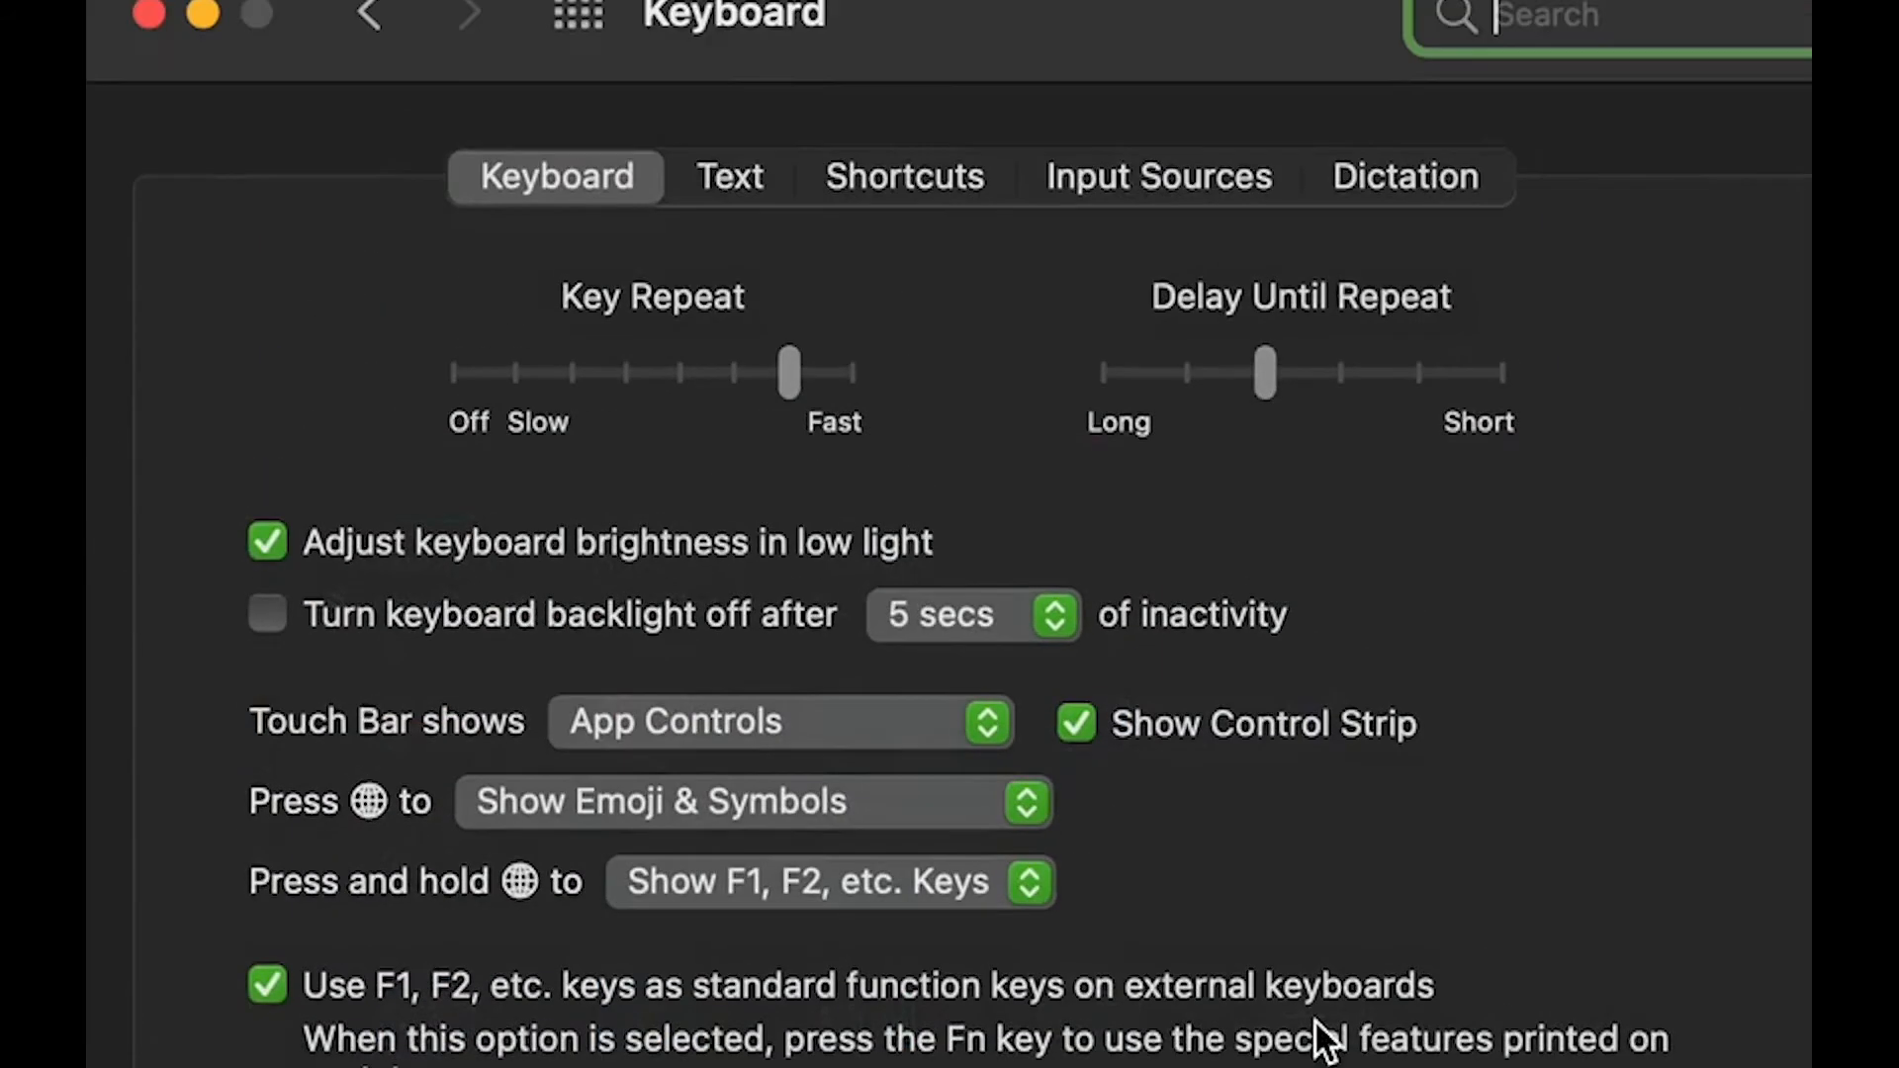
pyautogui.click(902, 176)
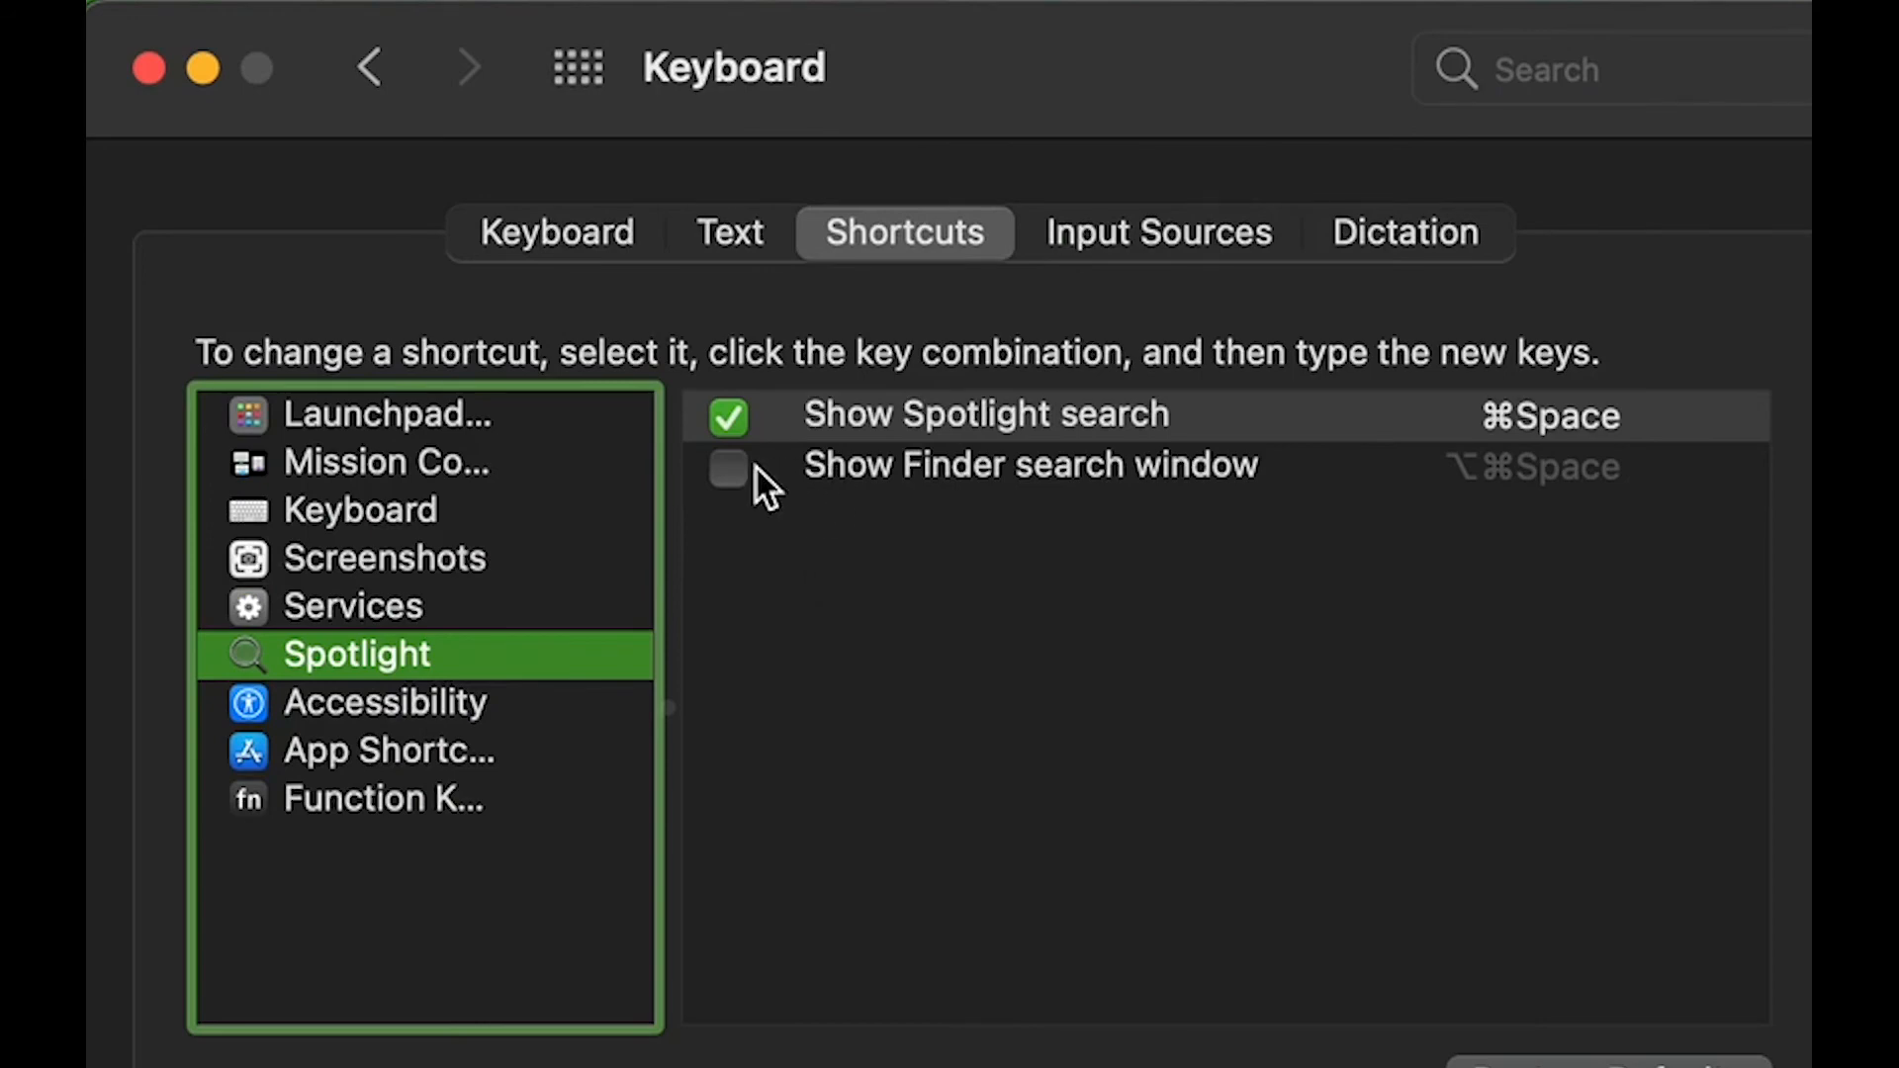
pyautogui.click(352, 606)
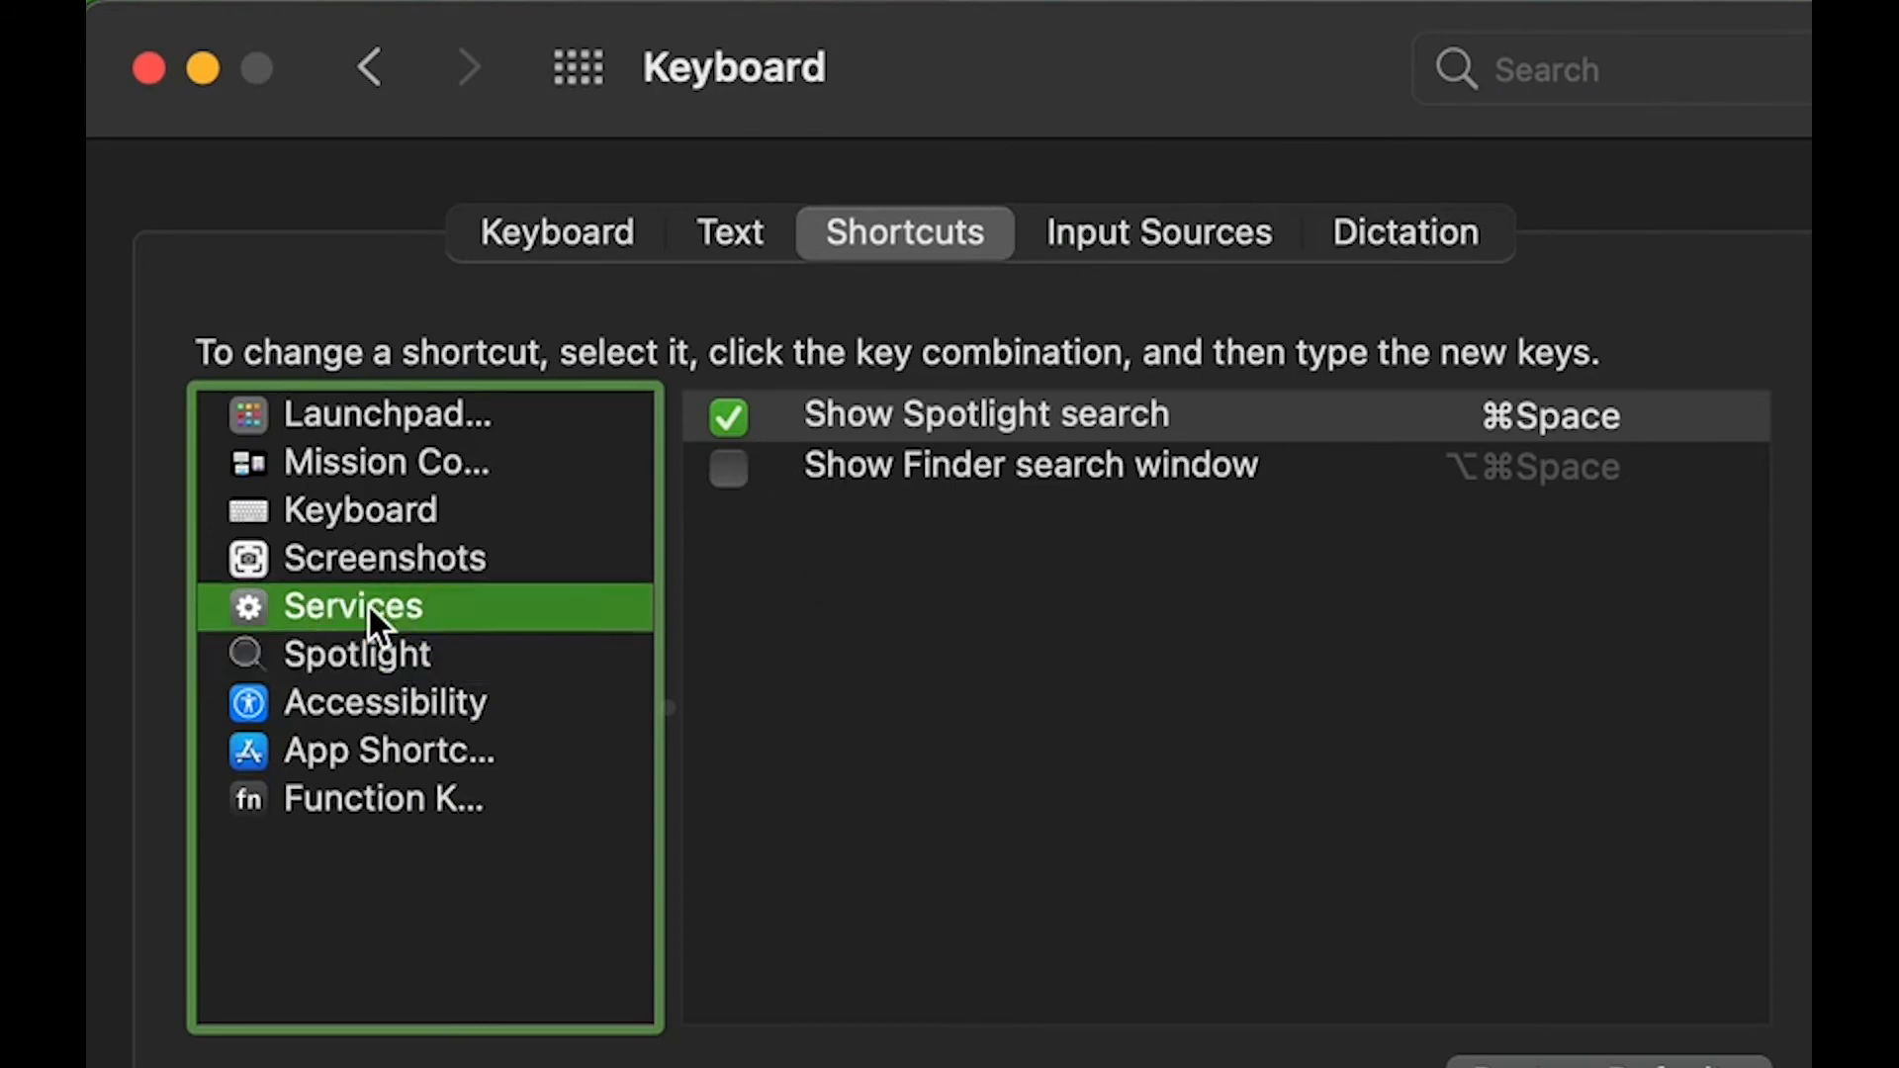